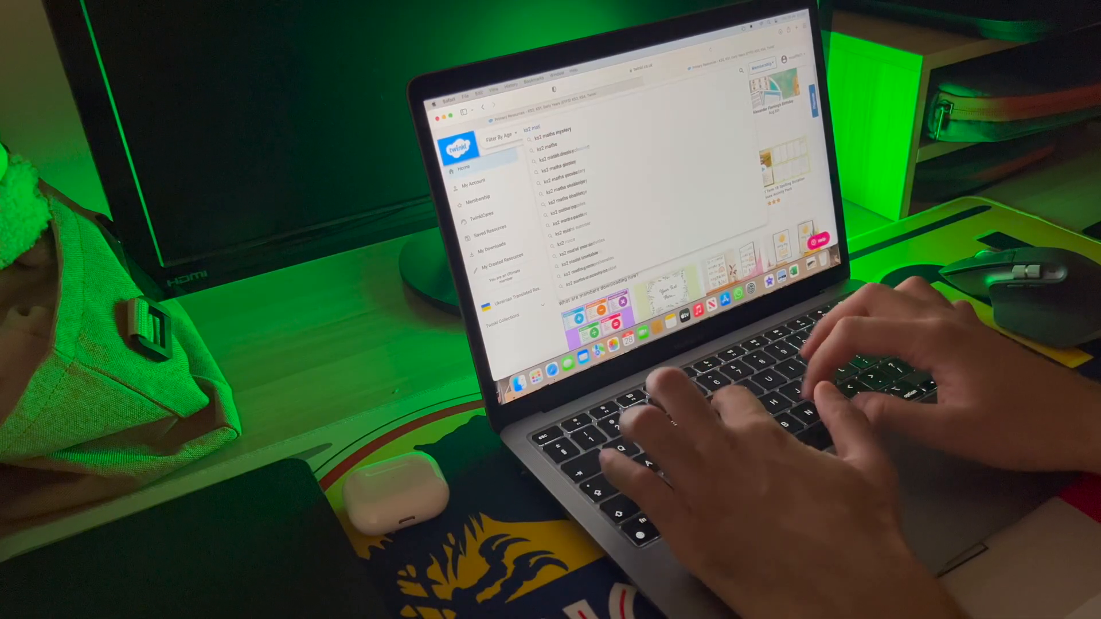
type("2")
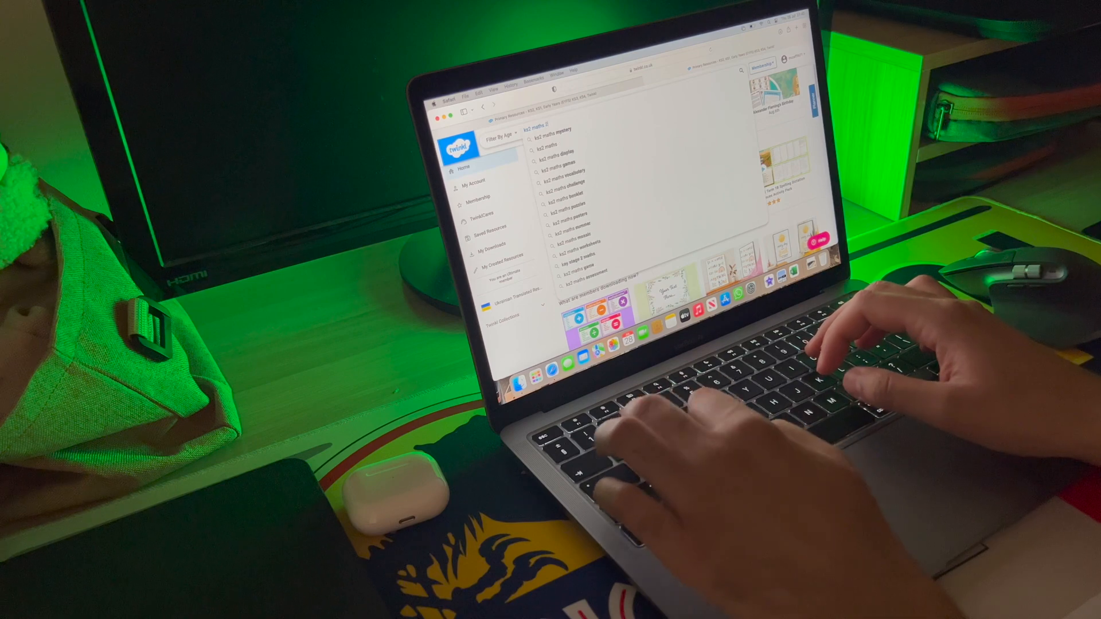